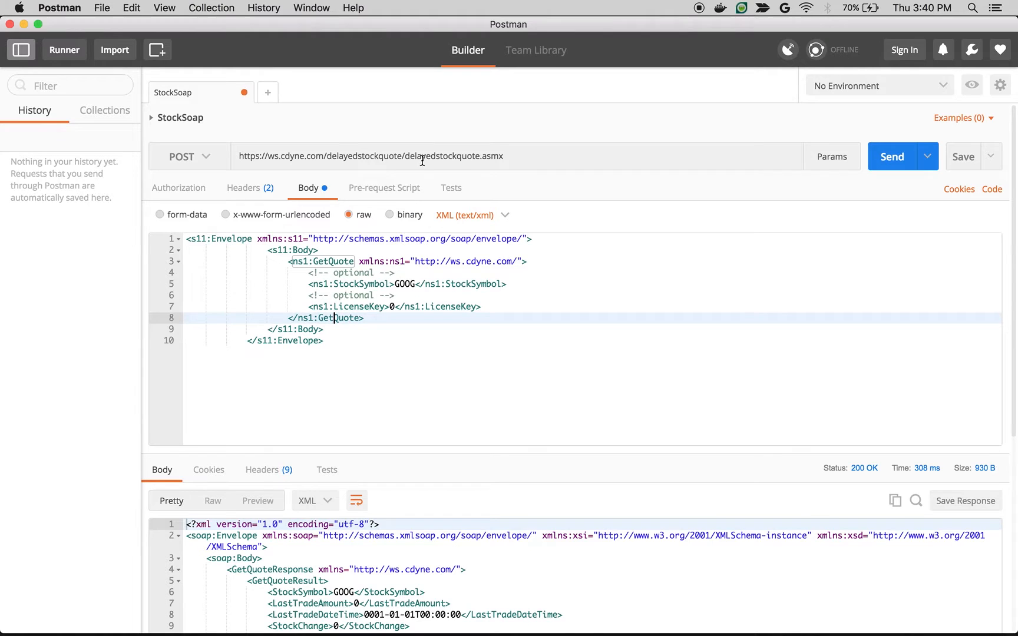
{"action": "mouse_move", "coordinate": [299, 155]}
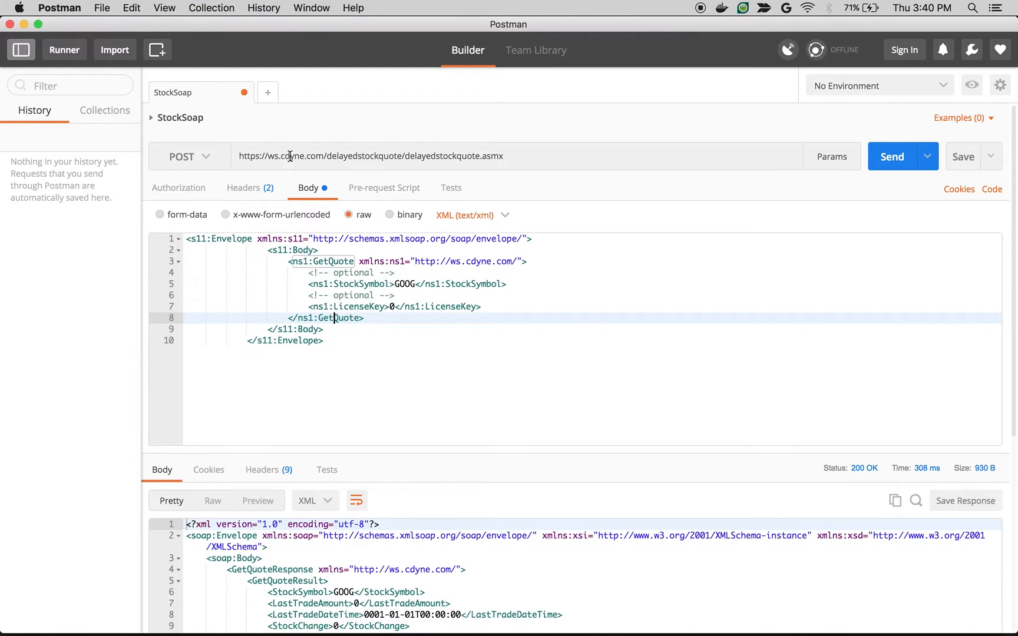
{"action": "mouse_move", "coordinate": [337, 169]}
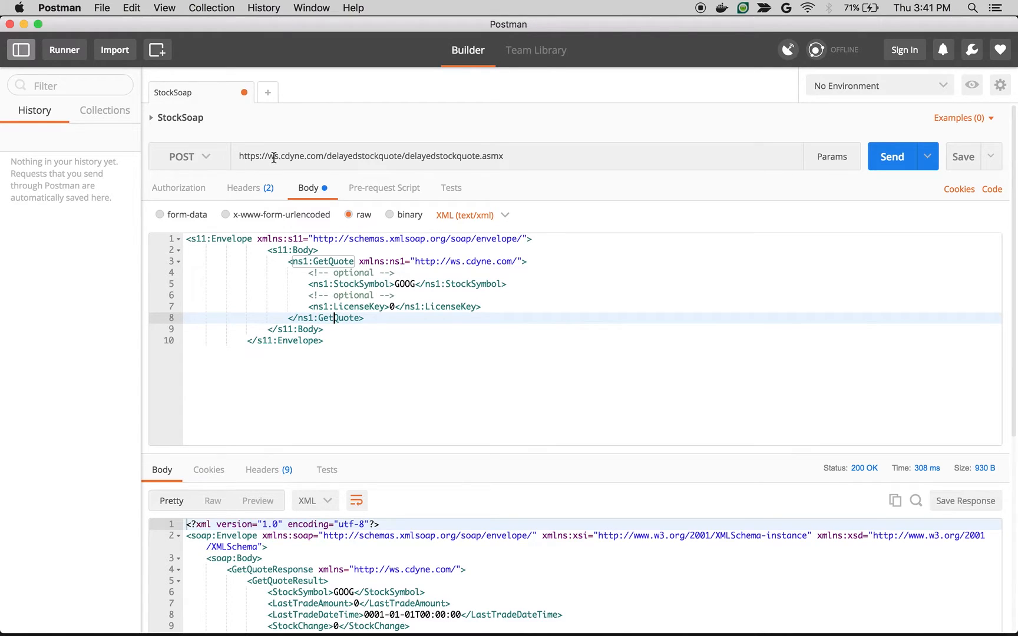
{"action": "mouse_move", "coordinate": [287, 255]}
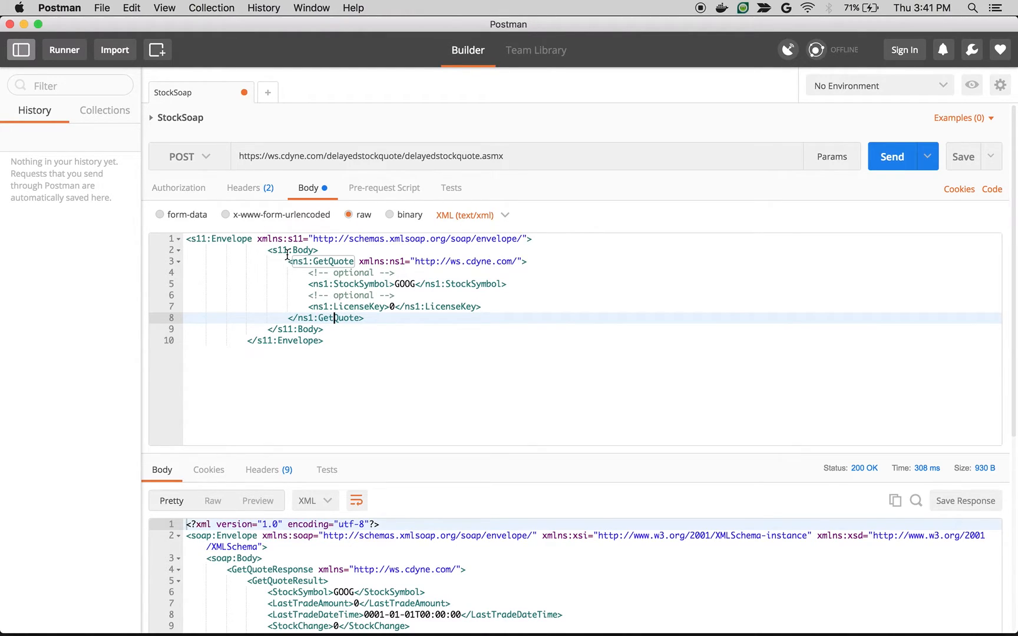
{"action": "mouse_move", "coordinate": [363, 289]}
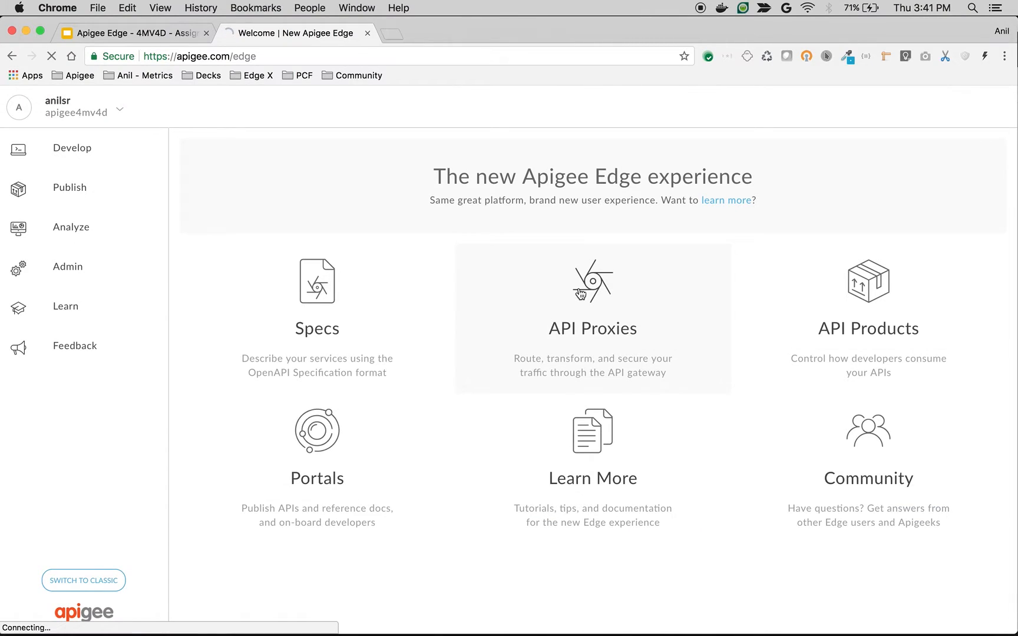
Start a new reverse proxy from the API Proxies list and reach its details form.
{"action": "left_click", "coordinate": [591, 281]}
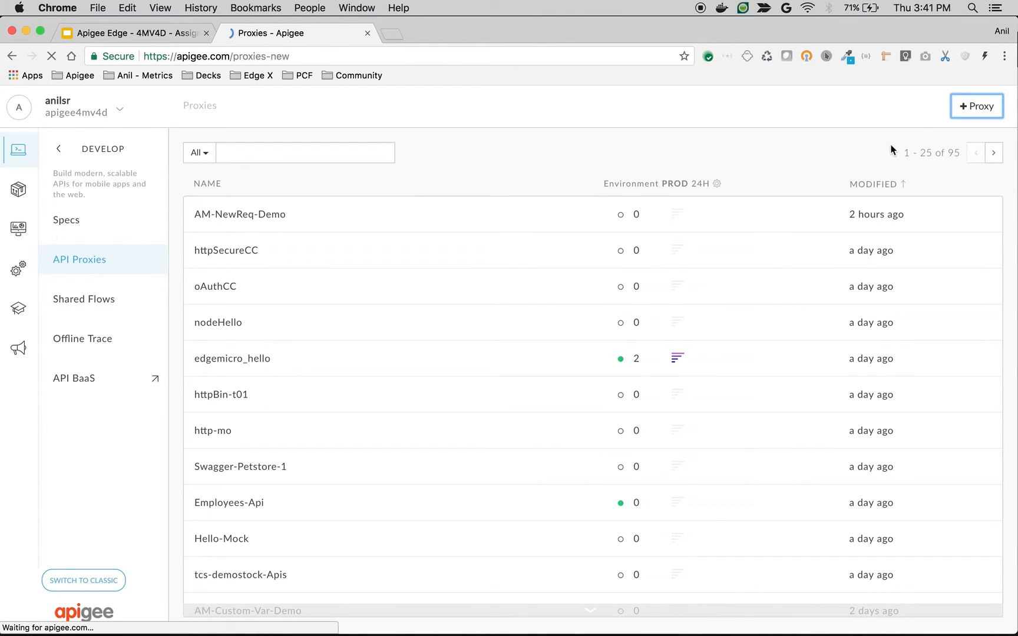
{"action": "left_click", "coordinate": [976, 106]}
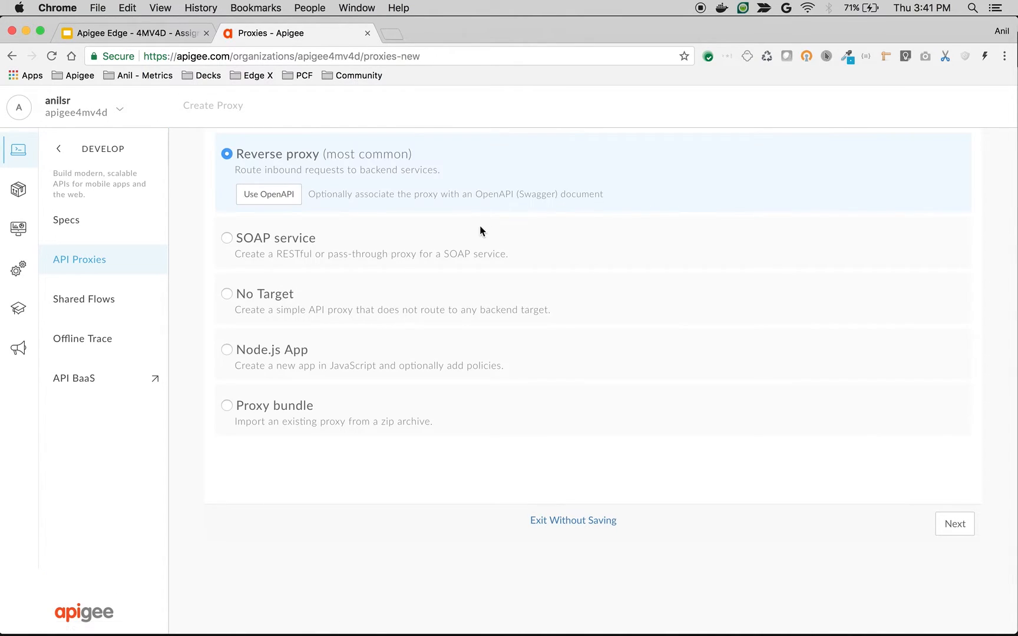
{"action": "left_click", "coordinate": [954, 523]}
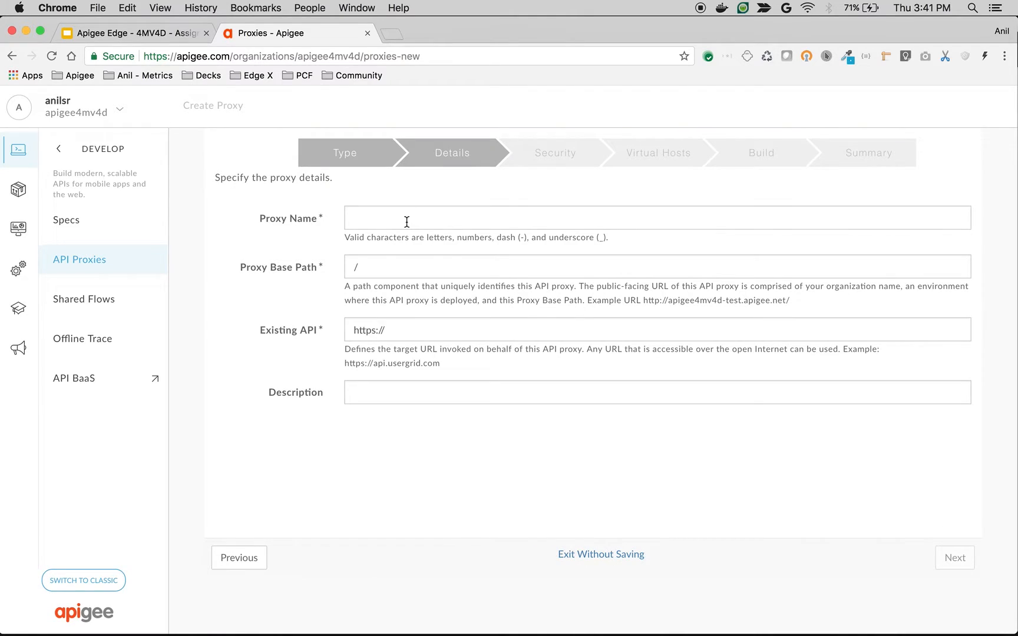
Name the proxy AM-Payload-Demo, base path /v1/am-payload-demo, targeting the stock quote service.
{"action": "left_click", "coordinate": [656, 217]}
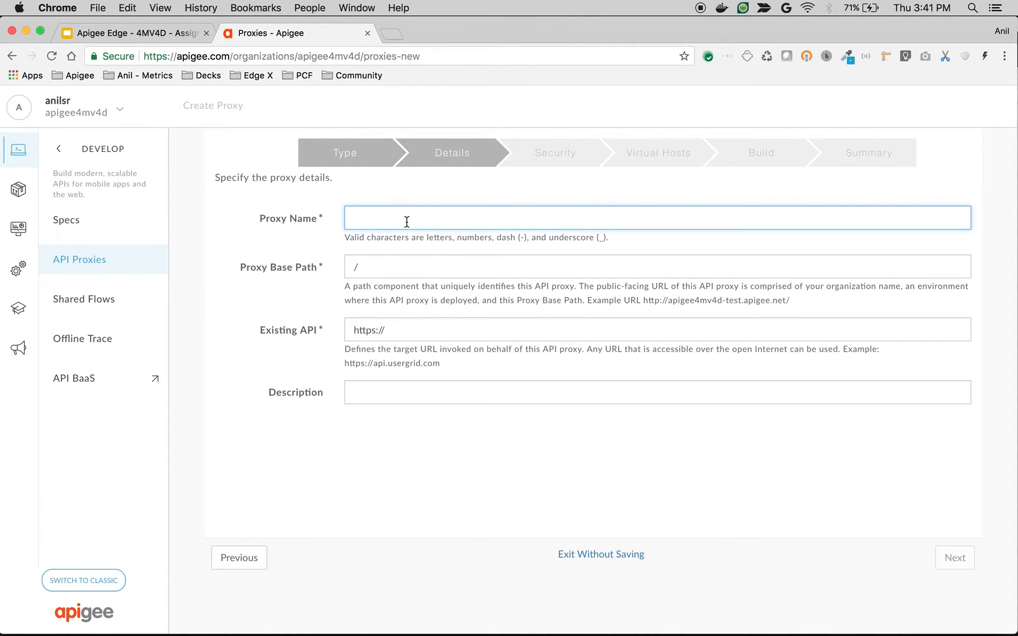
{"action": "type", "text": "AM-"}
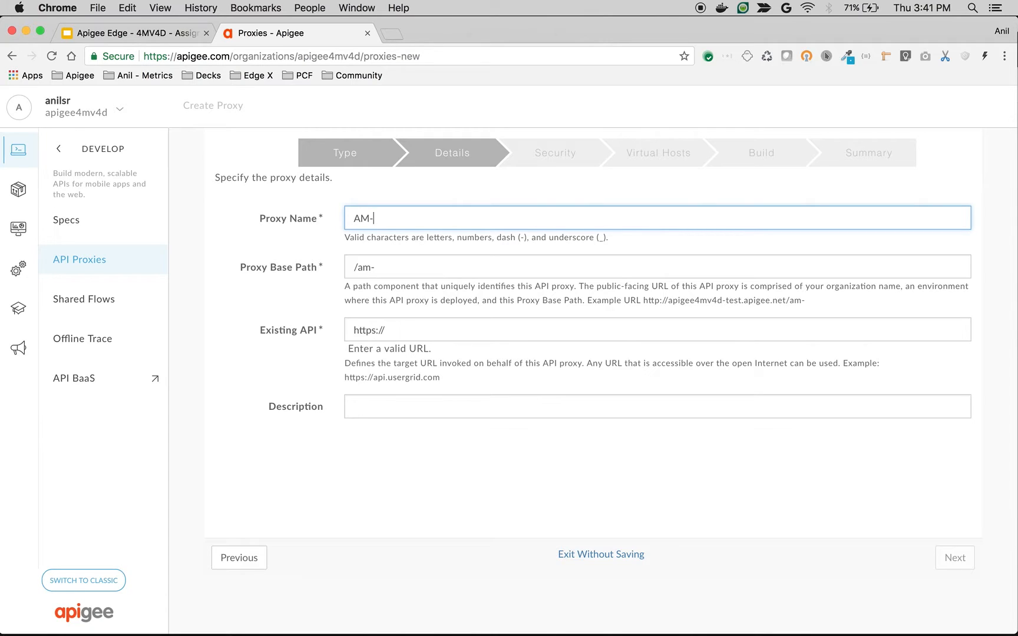
{"action": "type", "text": "Payload"}
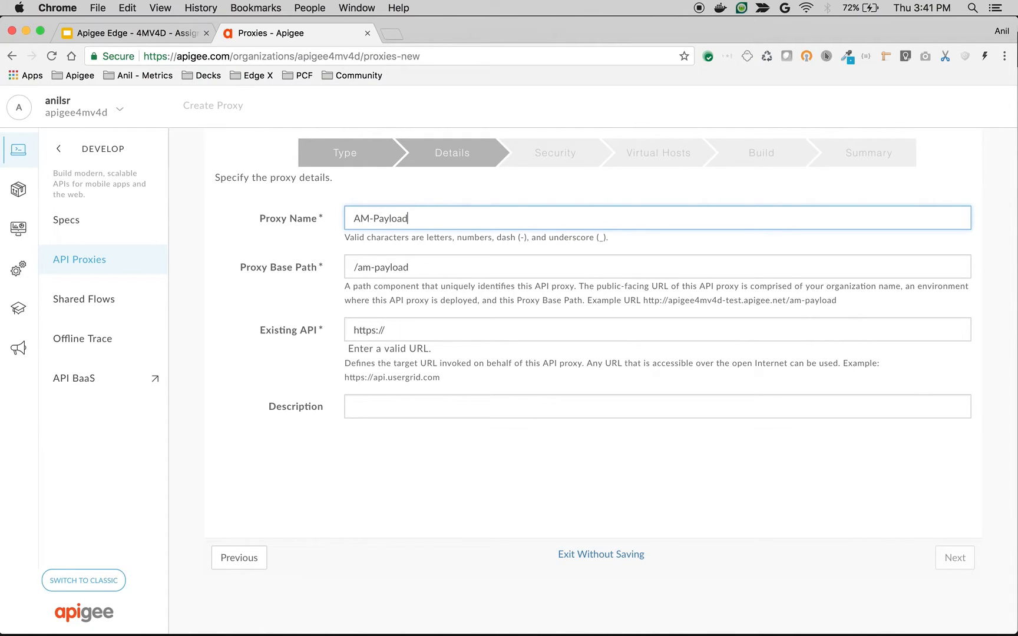
{"action": "type", "text": "-Demo"}
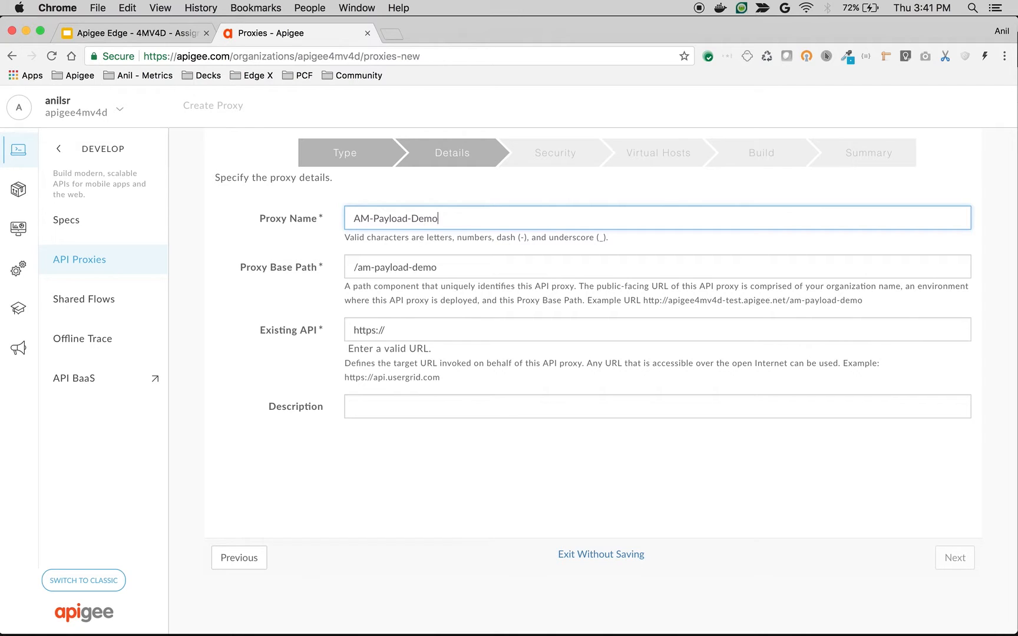
{"action": "left_click", "coordinate": [226, 318]}
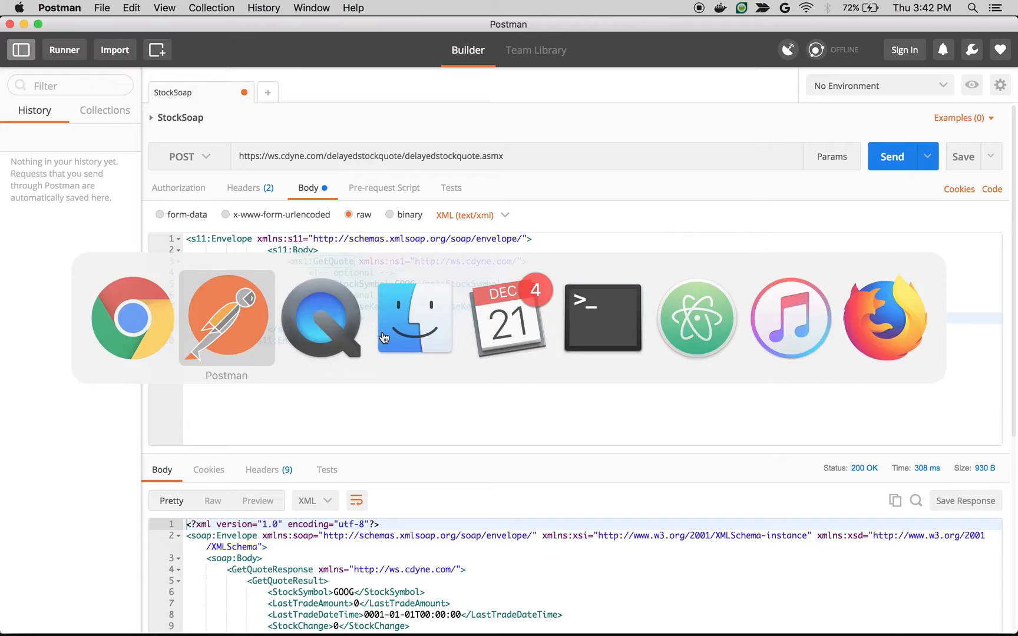
{"action": "left_click", "coordinate": [132, 317]}
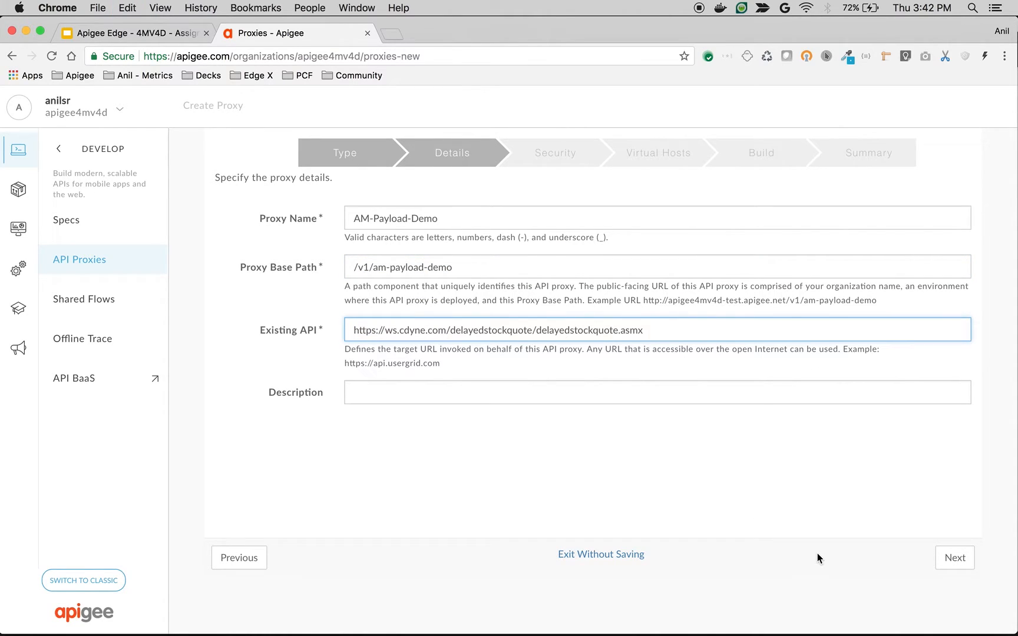
{"action": "left_click", "coordinate": [954, 558]}
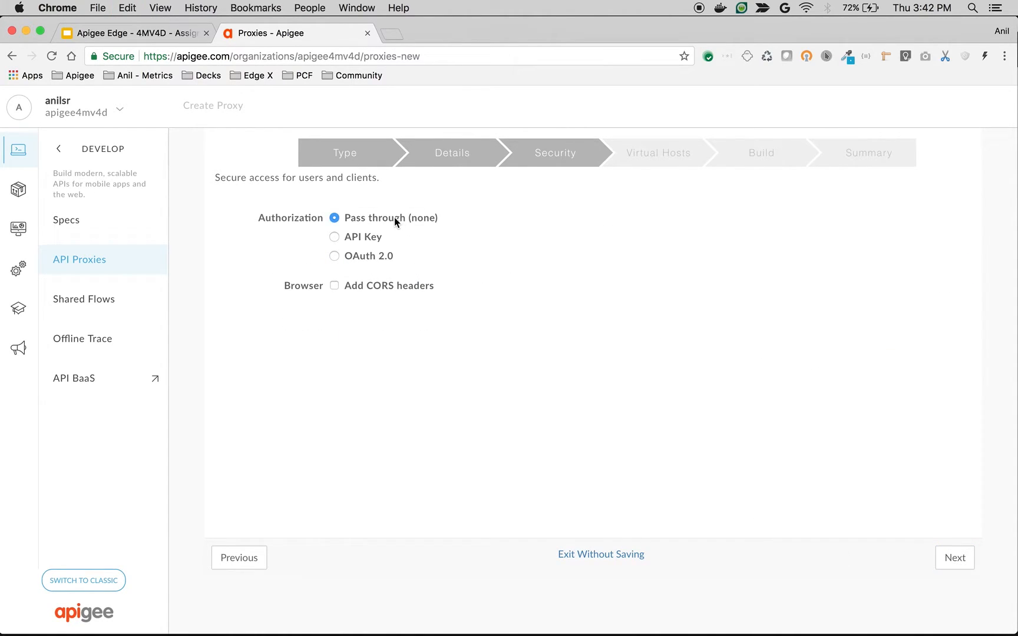
Build and deploy AM-Payload-Demo with pass-through security to test, then open it in the editor.
{"action": "left_click", "coordinate": [953, 557]}
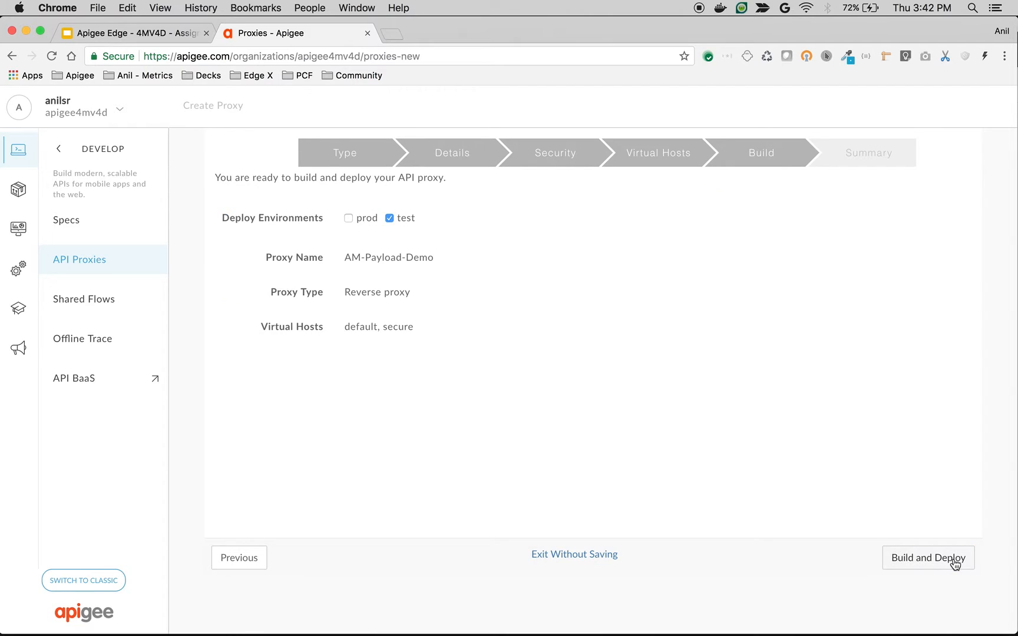
{"action": "left_click", "coordinate": [928, 557]}
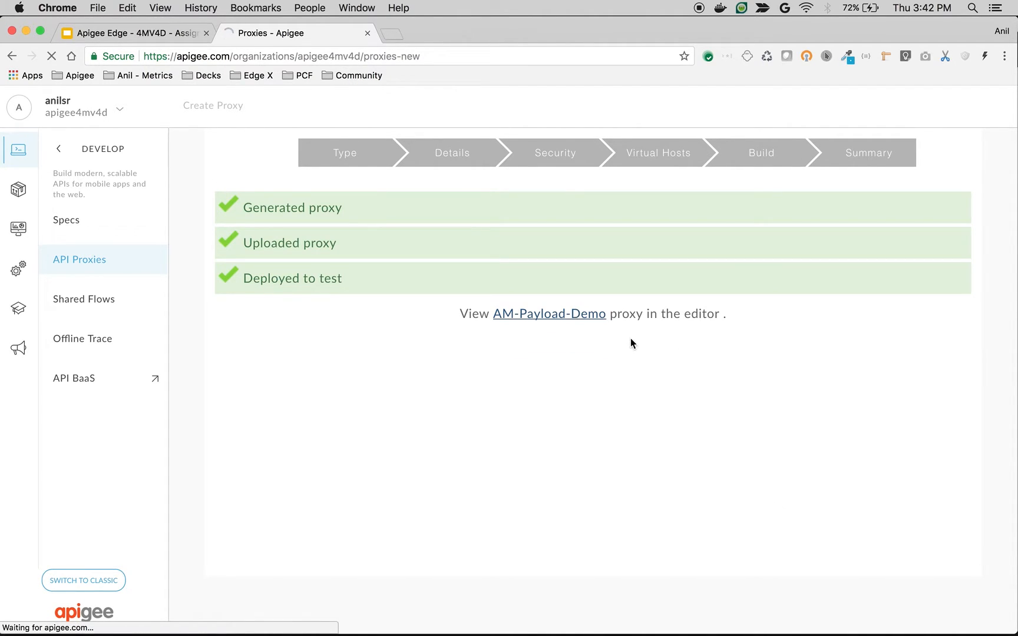
{"action": "left_click", "coordinate": [548, 313]}
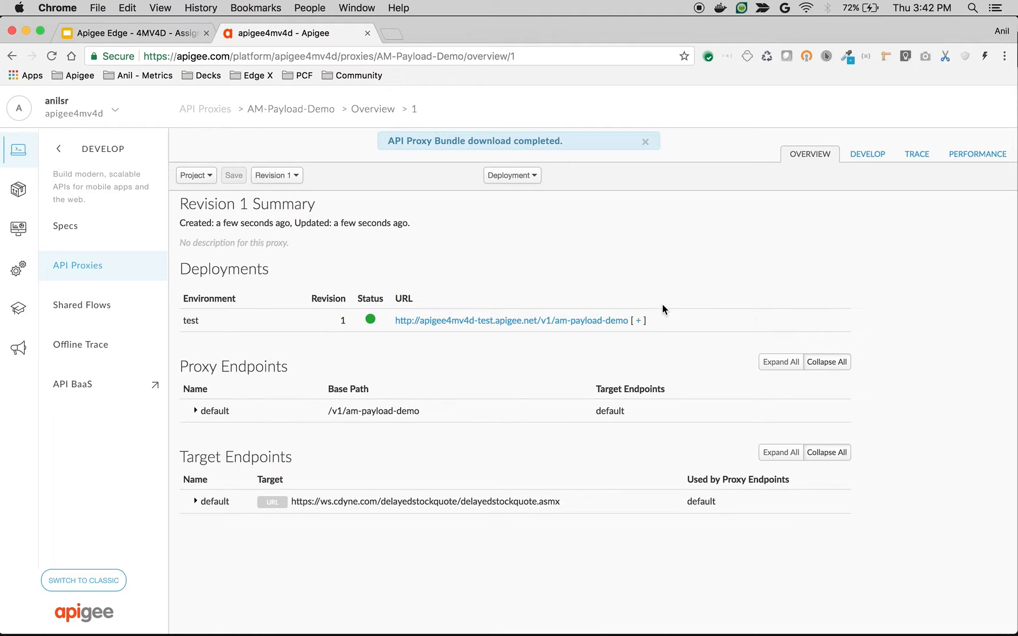
{"action": "mouse_move", "coordinate": [866, 153]}
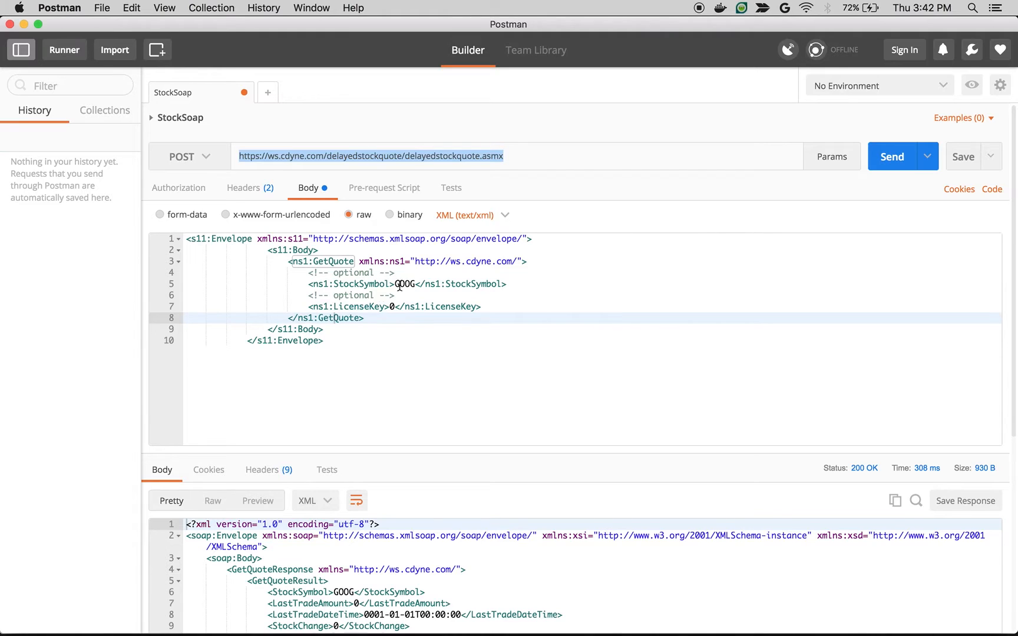
{"action": "mouse_move", "coordinate": [411, 307]}
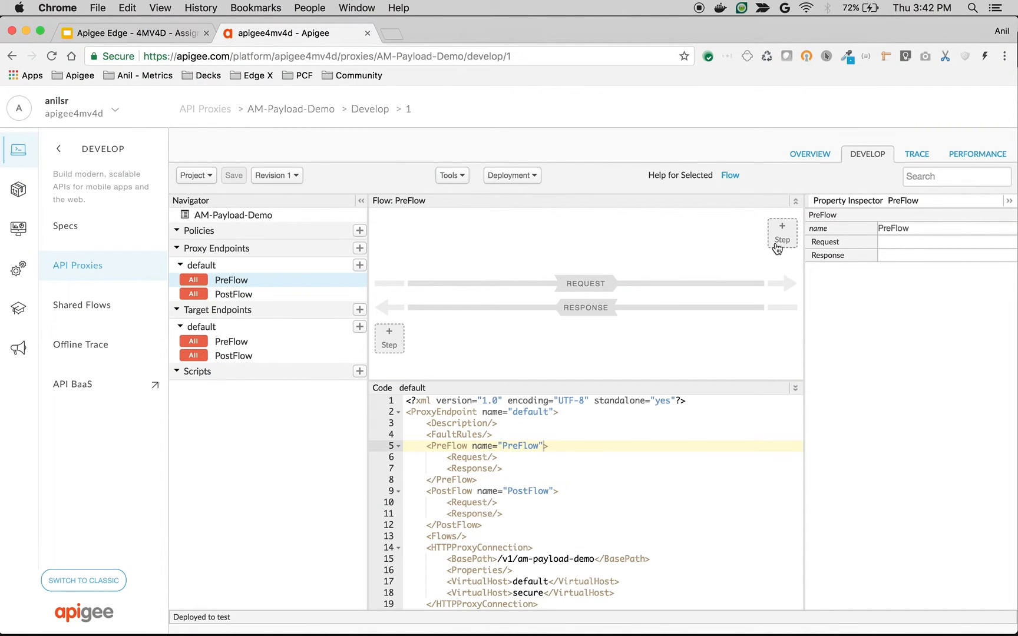
Add an Assign Message step to the request PreFlow, naming it AM-Quota-Stock.
{"action": "left_click", "coordinate": [781, 233]}
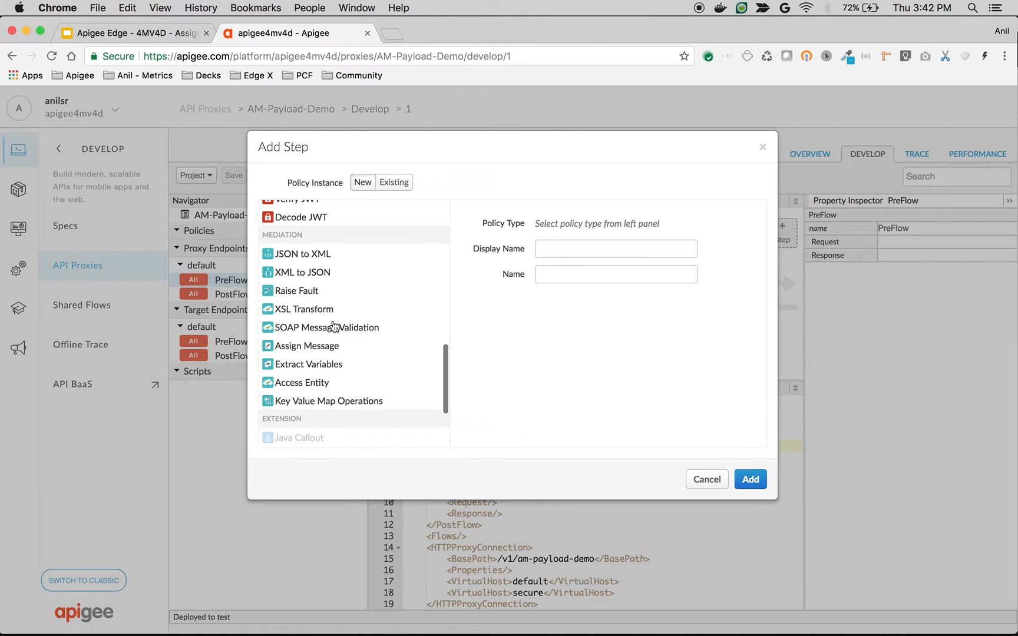
{"action": "left_click", "coordinate": [307, 345]}
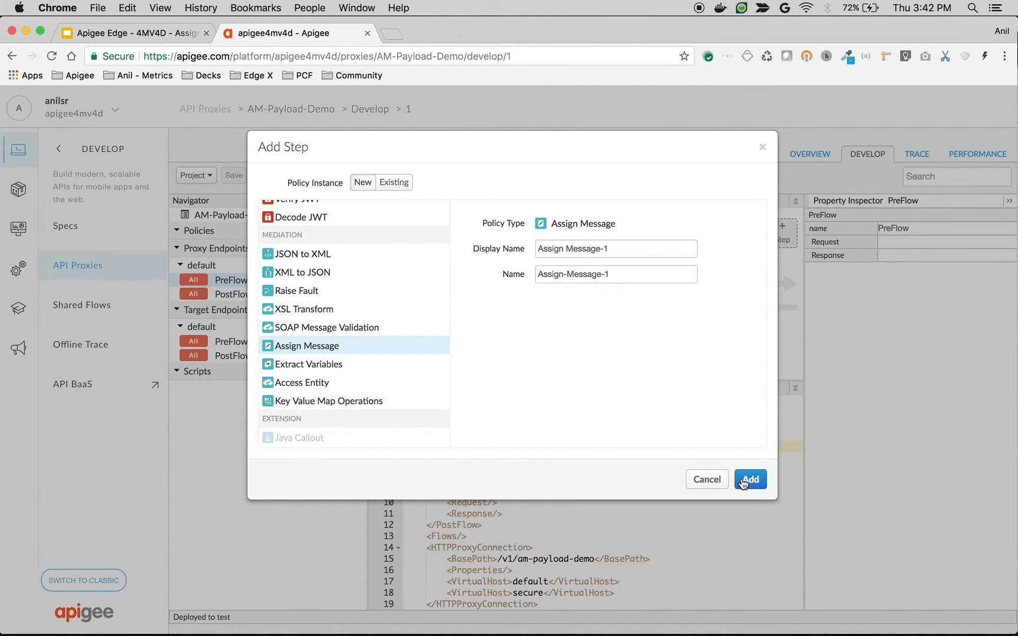
{"action": "type", "text": "A"}
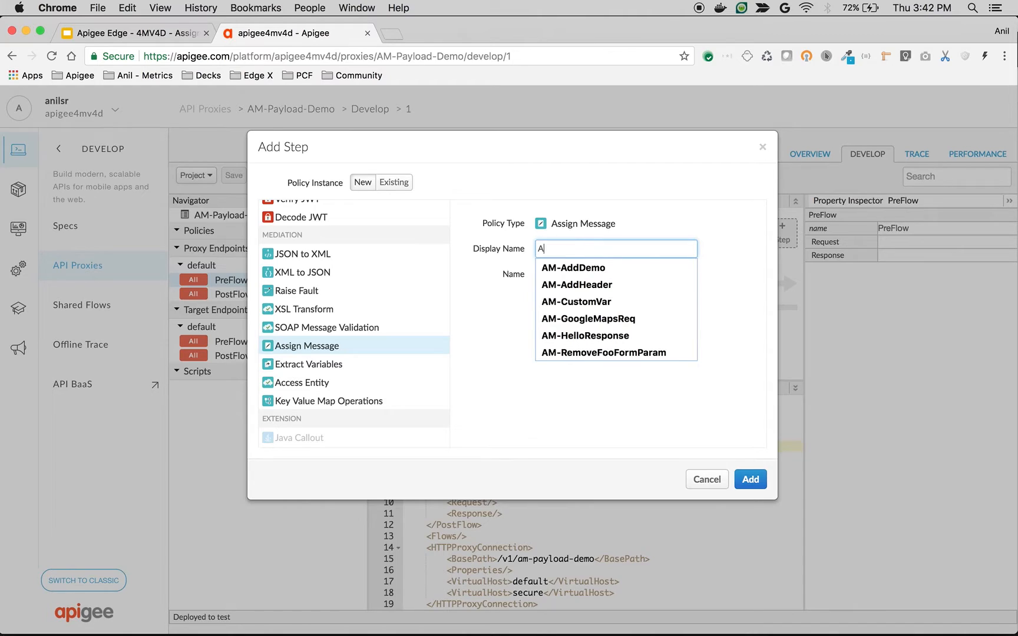
{"action": "type", "text": "M-S"}
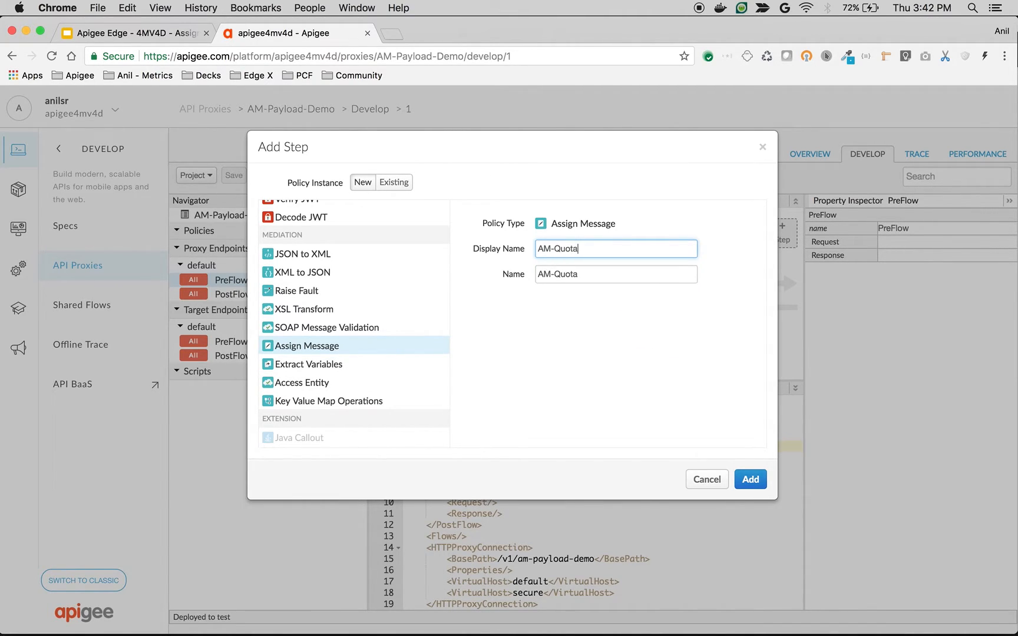
{"action": "type", "text": "-Stock"}
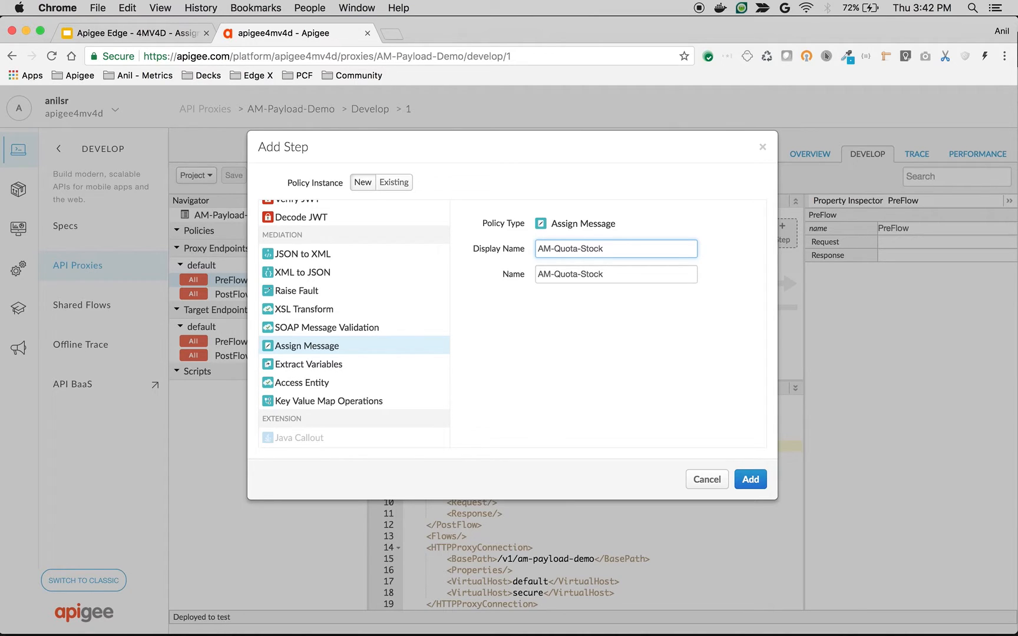
{"action": "mouse_move", "coordinate": [657, 413]}
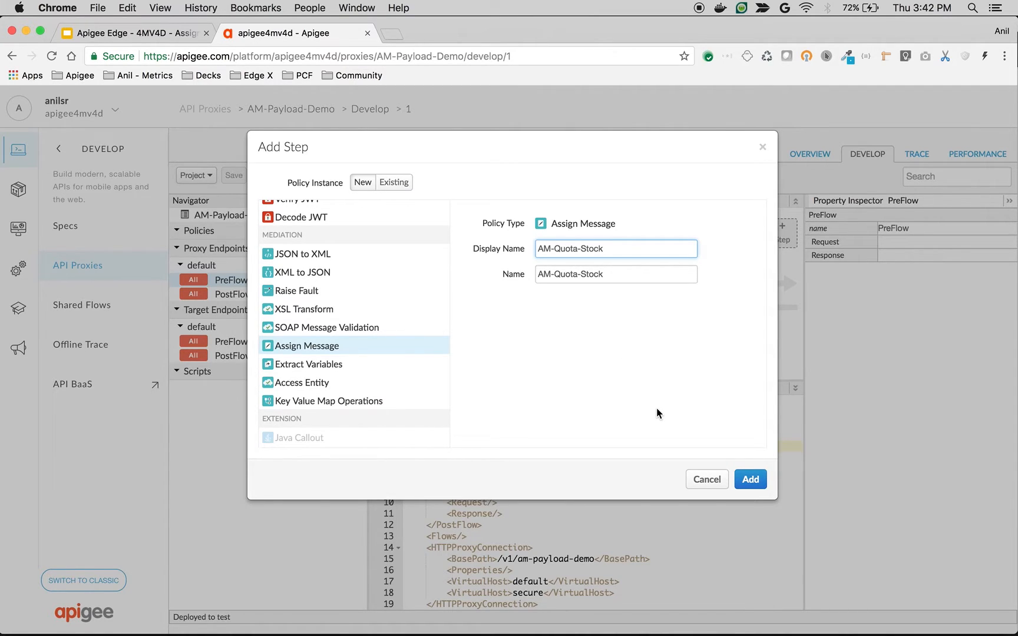
Edit the AM-Quota-Stock XML into a Set block with createNew set to true.
{"action": "left_click", "coordinate": [749, 479]}
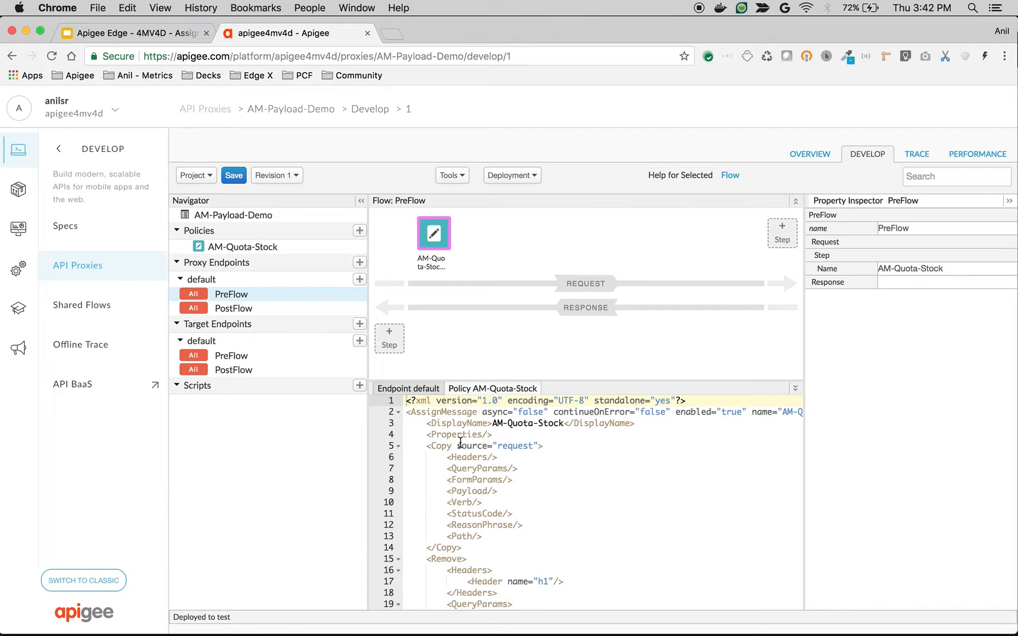
{"action": "scroll", "scroll_direction": "down", "scroll_amount": 3}
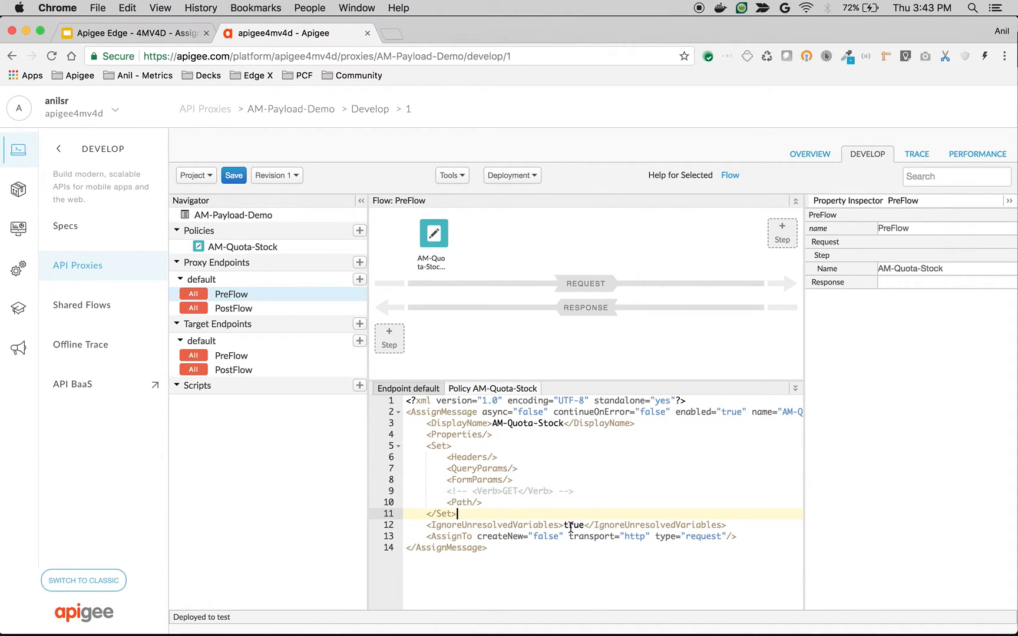
{"action": "mouse_move", "coordinate": [638, 540]}
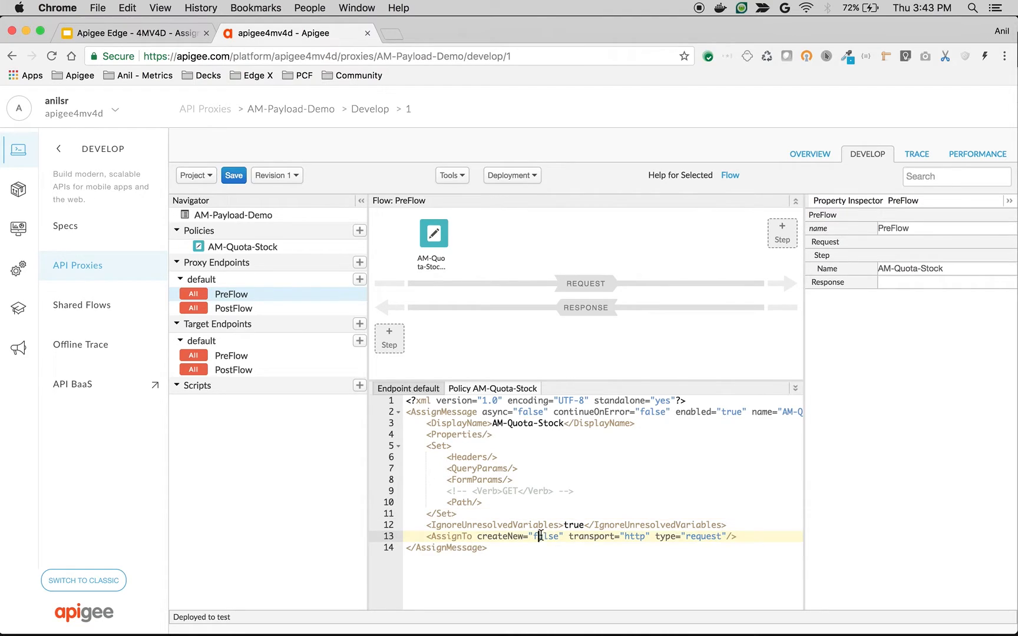
{"action": "type", "text": "true"}
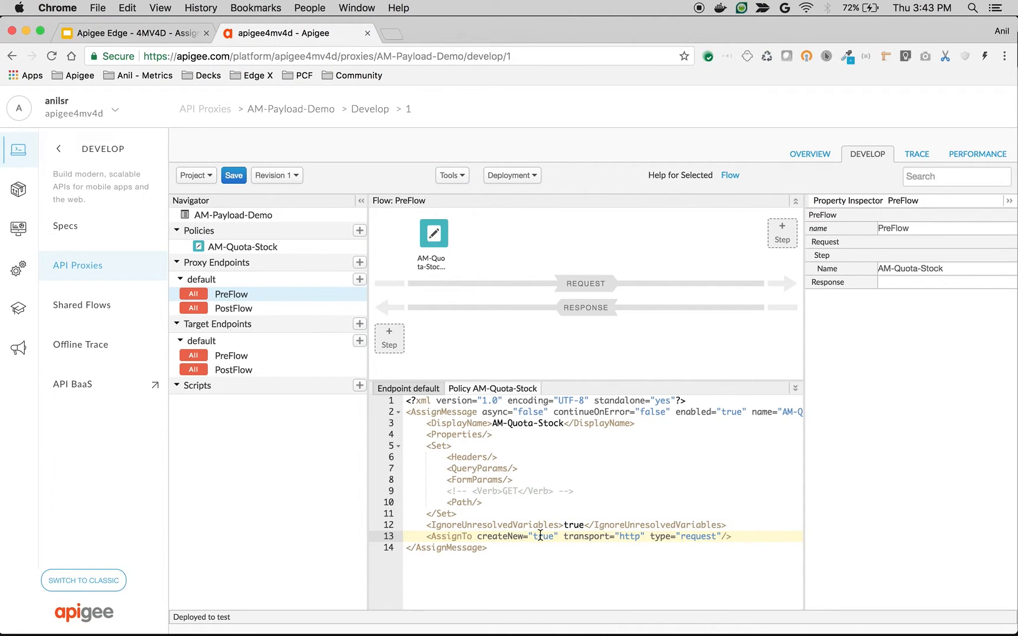
{"action": "mouse_move", "coordinate": [505, 458]}
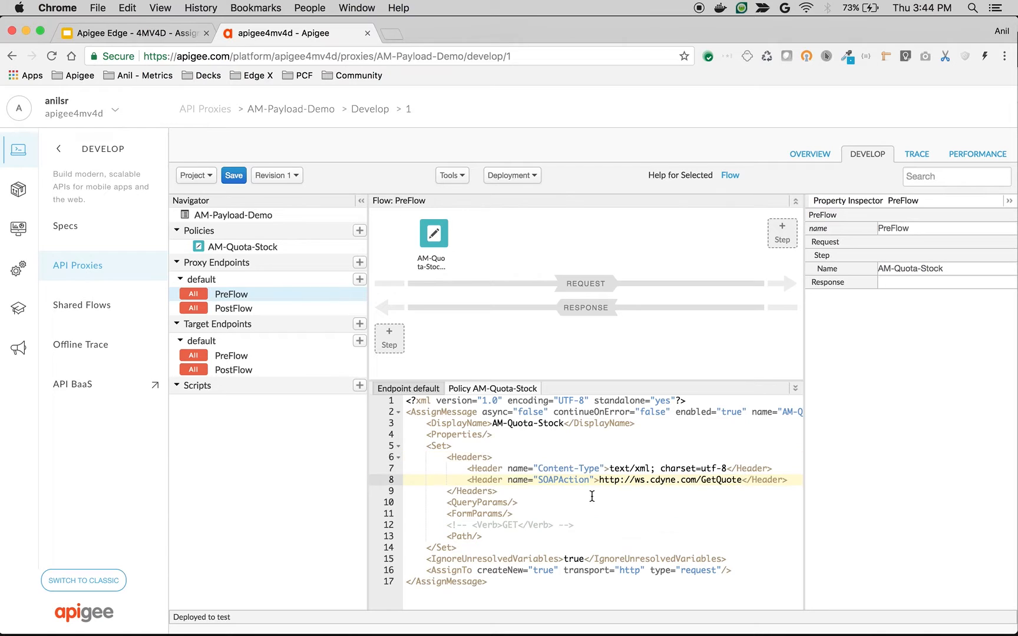
{"action": "mouse_move", "coordinate": [526, 513]}
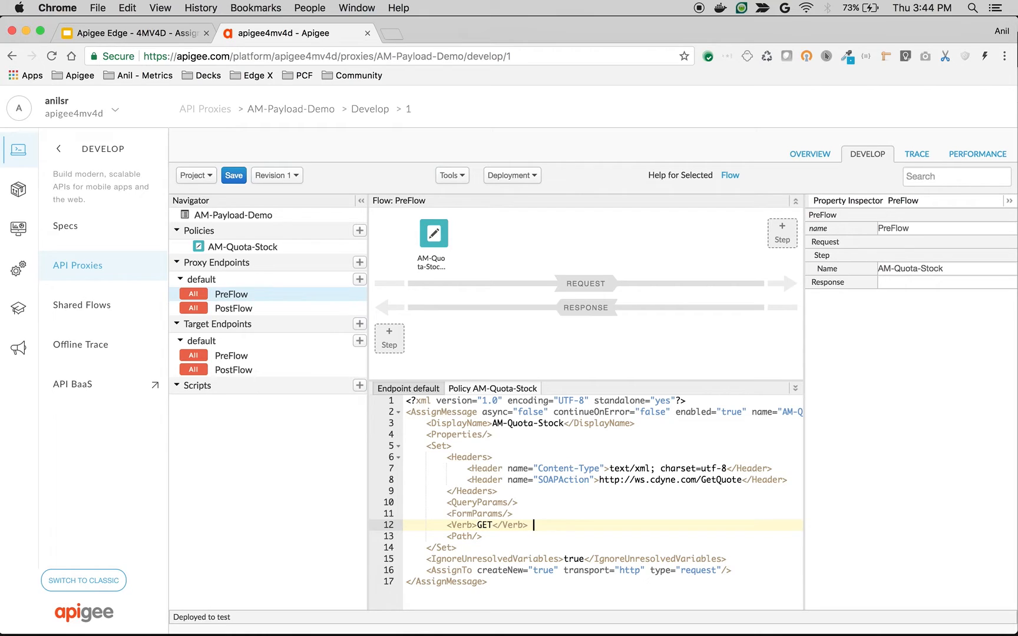
Change the Verb to POST and start a Payload element with contentType "text/xml".
{"action": "key", "text": "Backspace"}
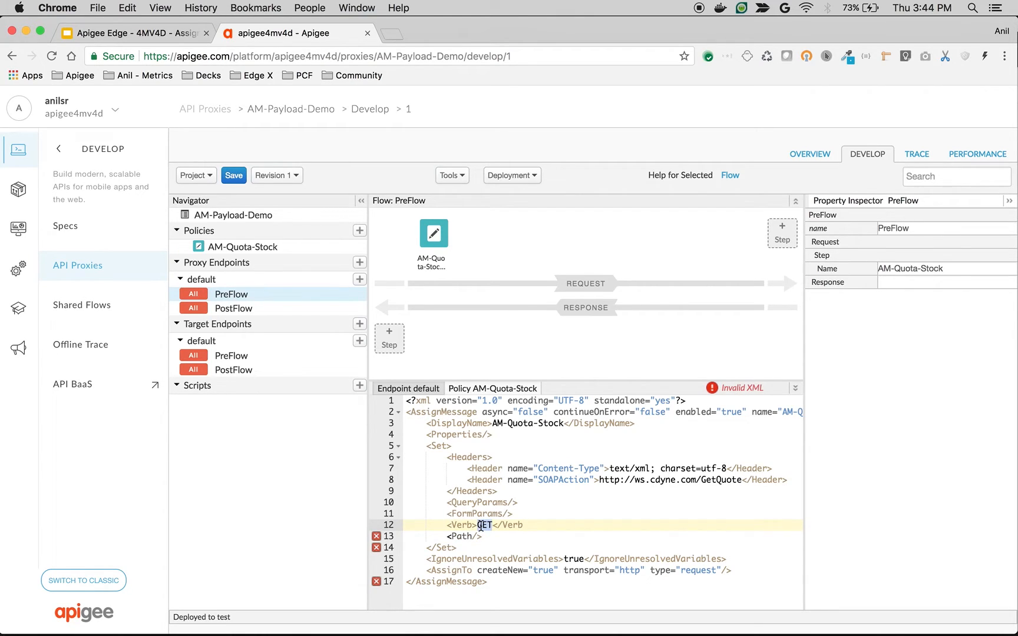
{"action": "type", "text": "POST"}
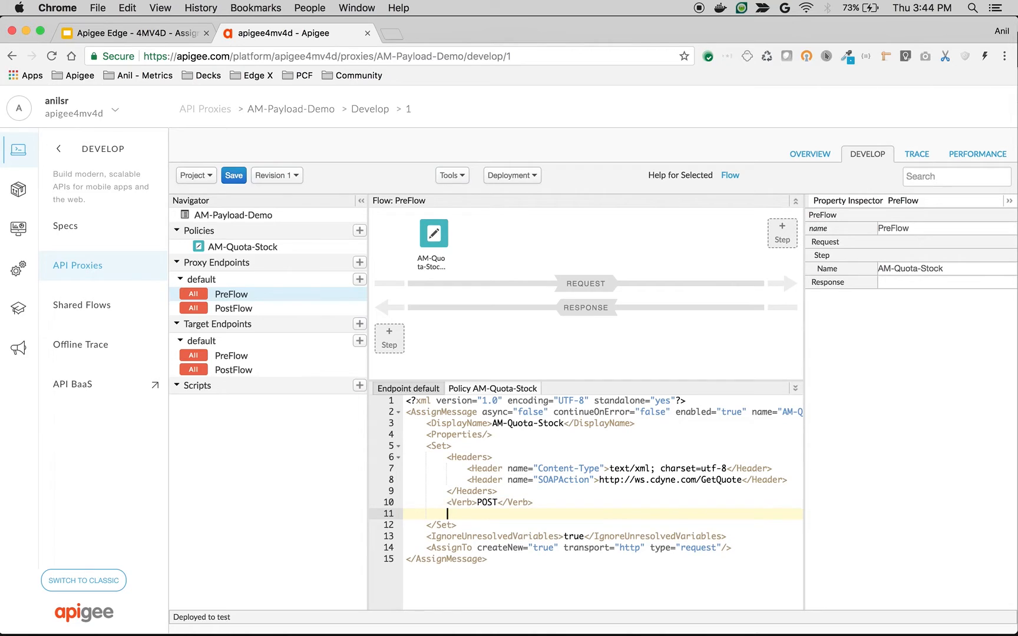
{"action": "type", "text": "<Payload>"}
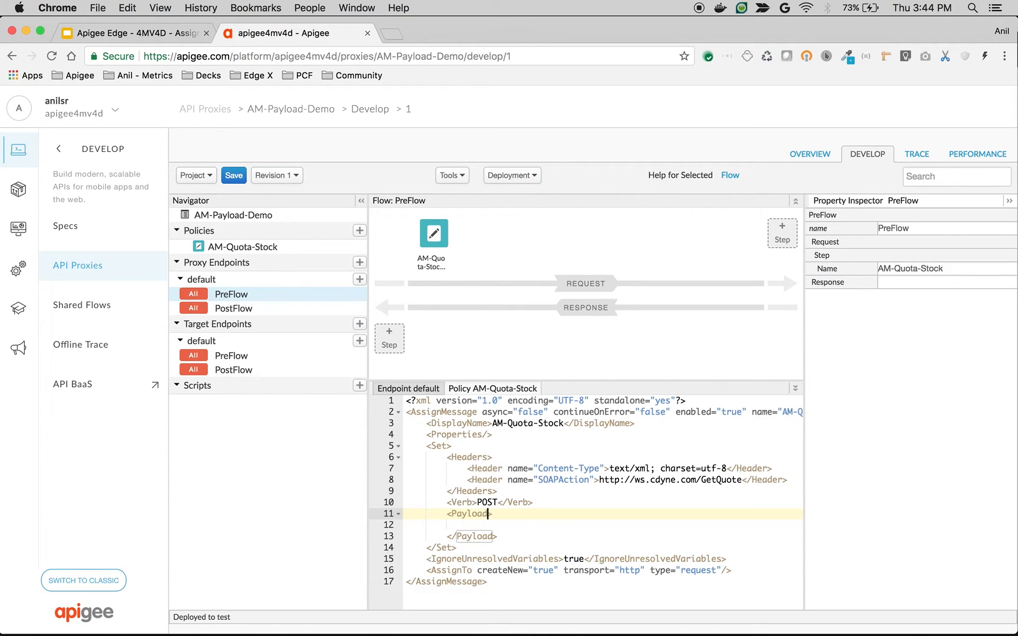
{"action": "type", "text": "conte"}
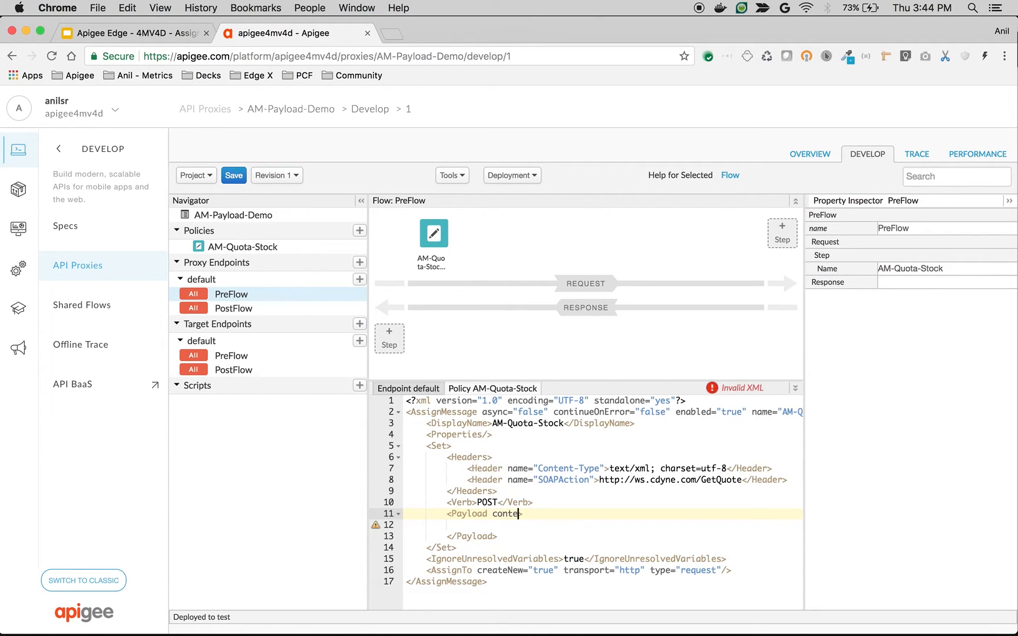
{"action": "type", "text": "ntType="}
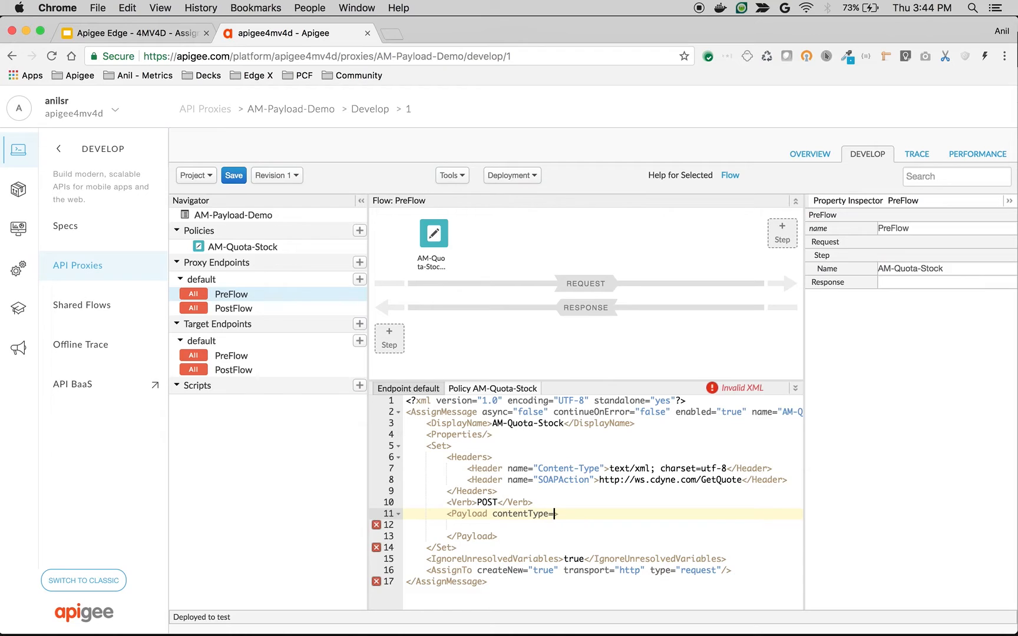
{"action": "type", "text": "\"\""}
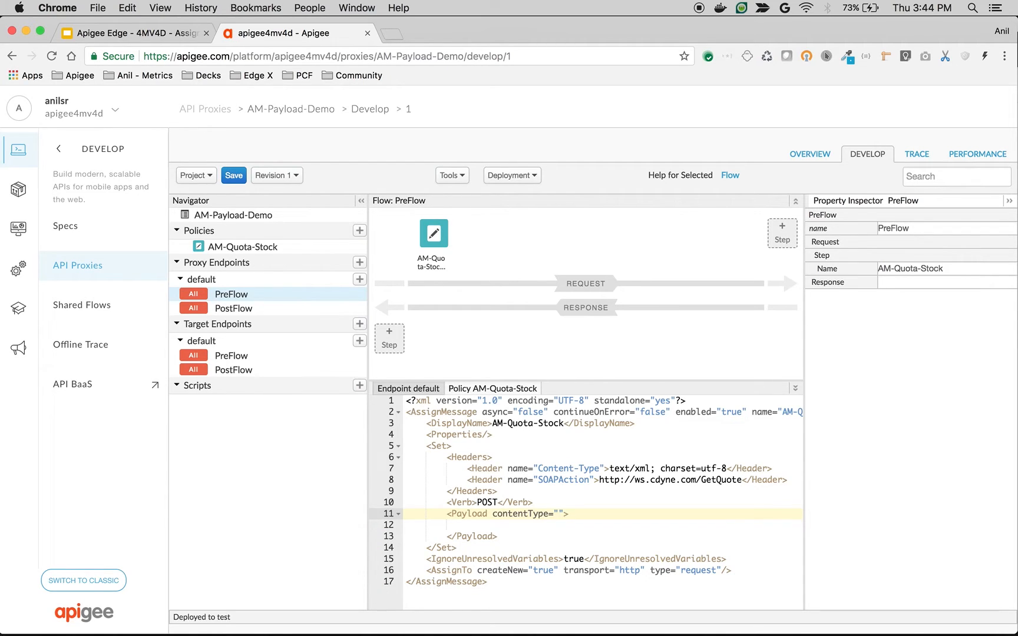
{"action": "type", "text": "te"}
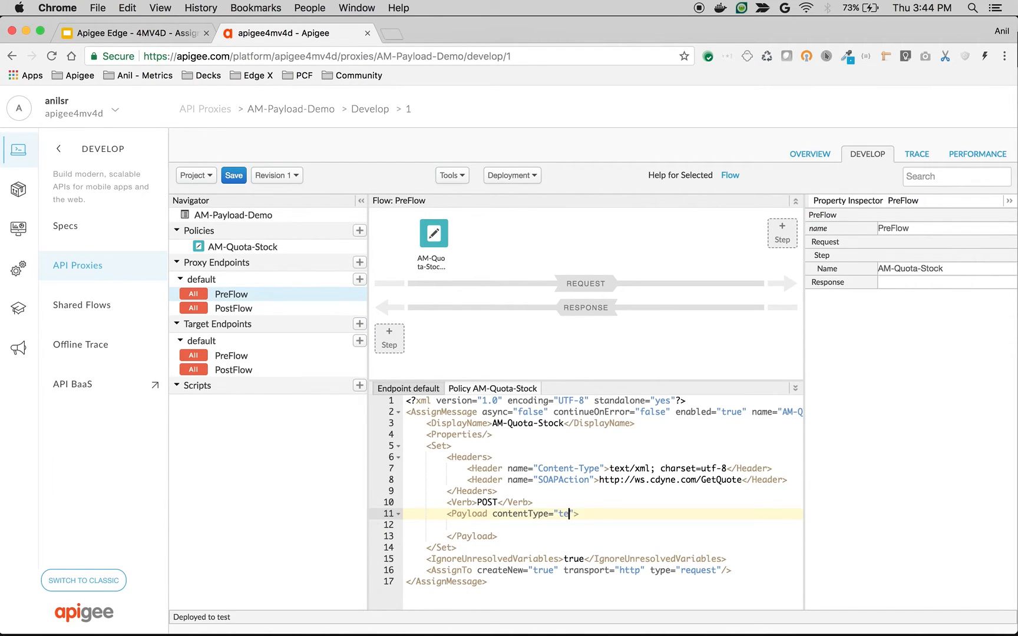
{"action": "type", "text": "xt/xml"}
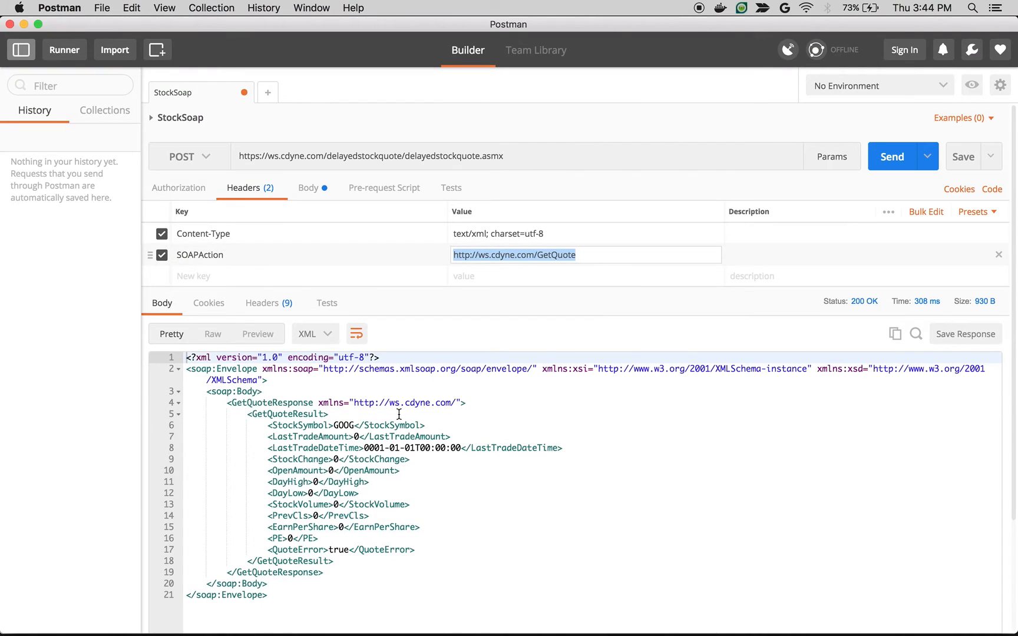
Show the StockSoap request's SOAP envelope body in Postman.
{"action": "left_click", "coordinate": [308, 187]}
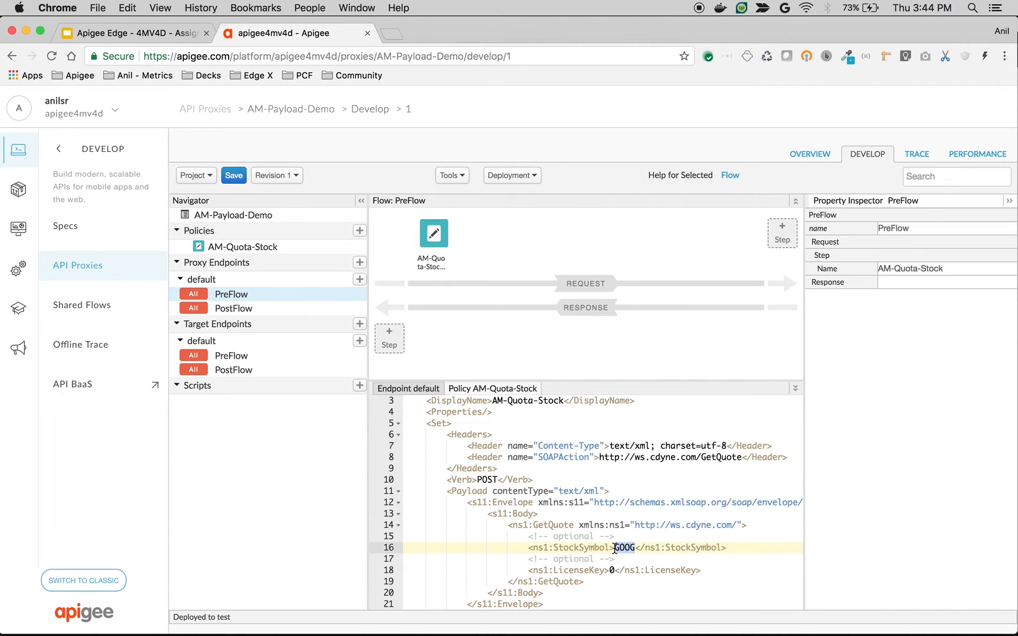
Replace GOOG with {request.queryparam.stockSymbol} in the payload, then switch to Trace.
{"action": "type", "text": "{request}"}
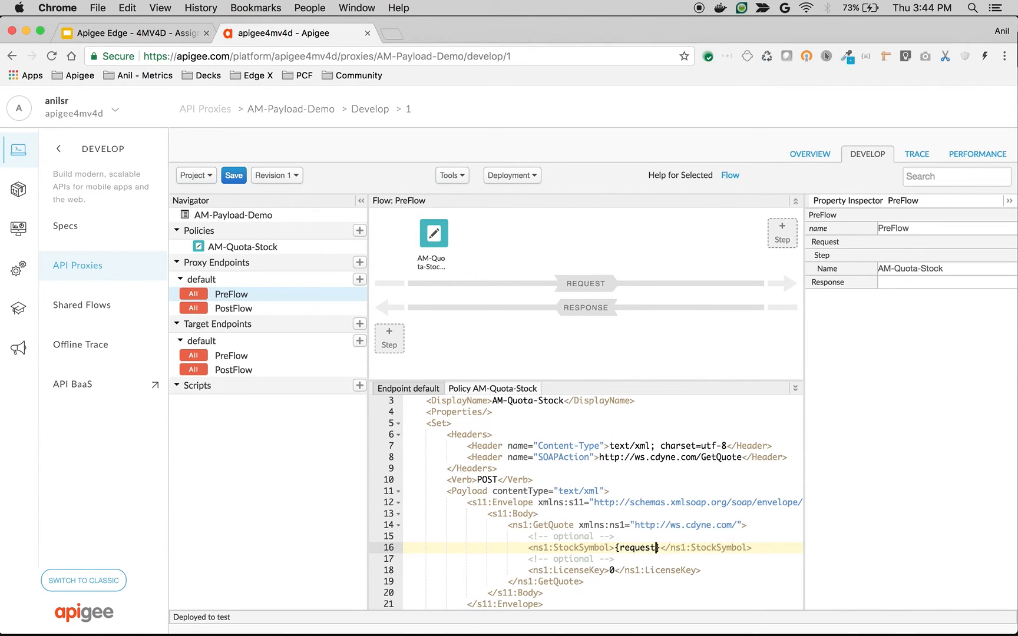
{"action": "type", "text": ".queryparam"}
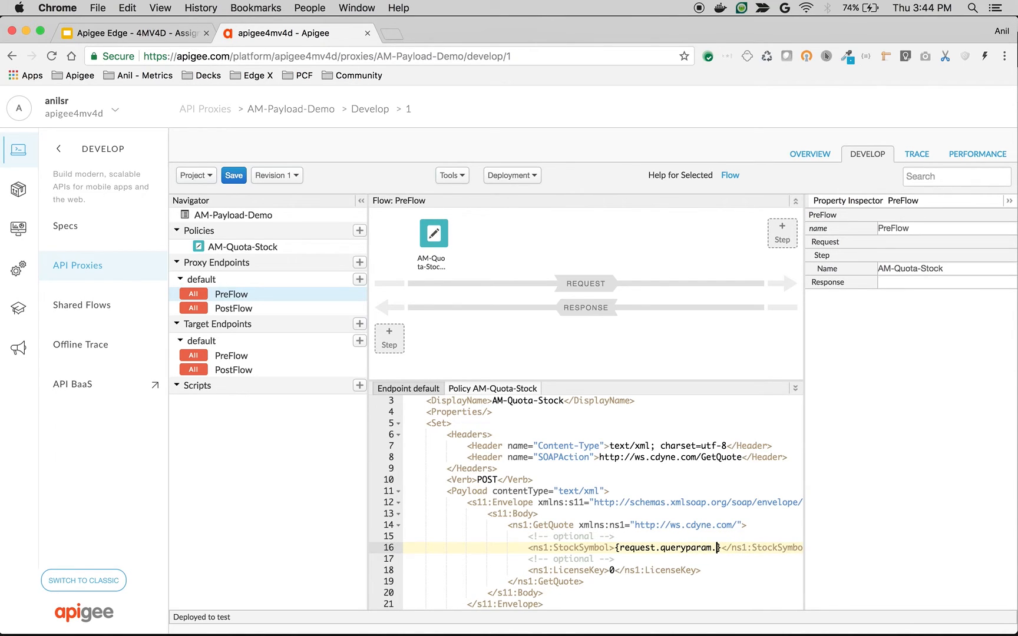
{"action": "type", "text": ".stock-"}
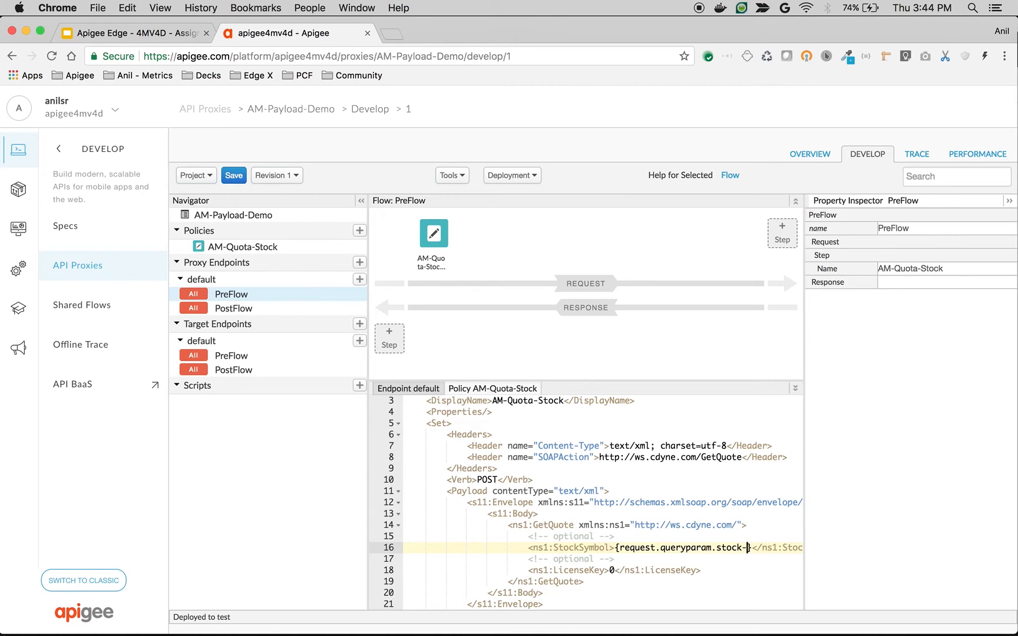
{"action": "type", "text": "symbol"}
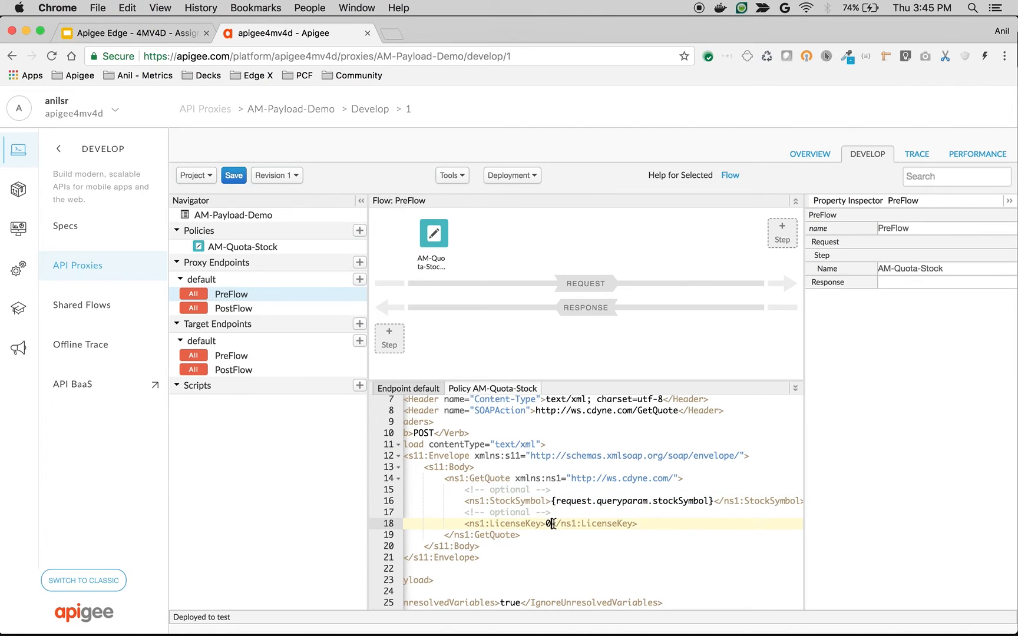
{"action": "type", "text": "{request.queryparam.stockSymbol}"}
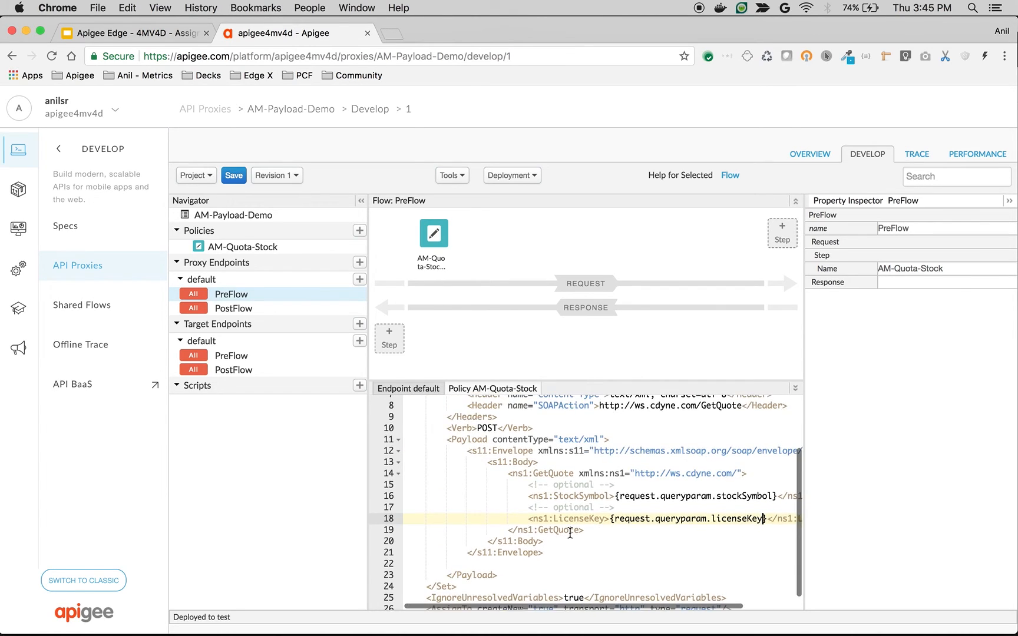
{"action": "scroll", "scroll_direction": "down", "scroll_amount": 3}
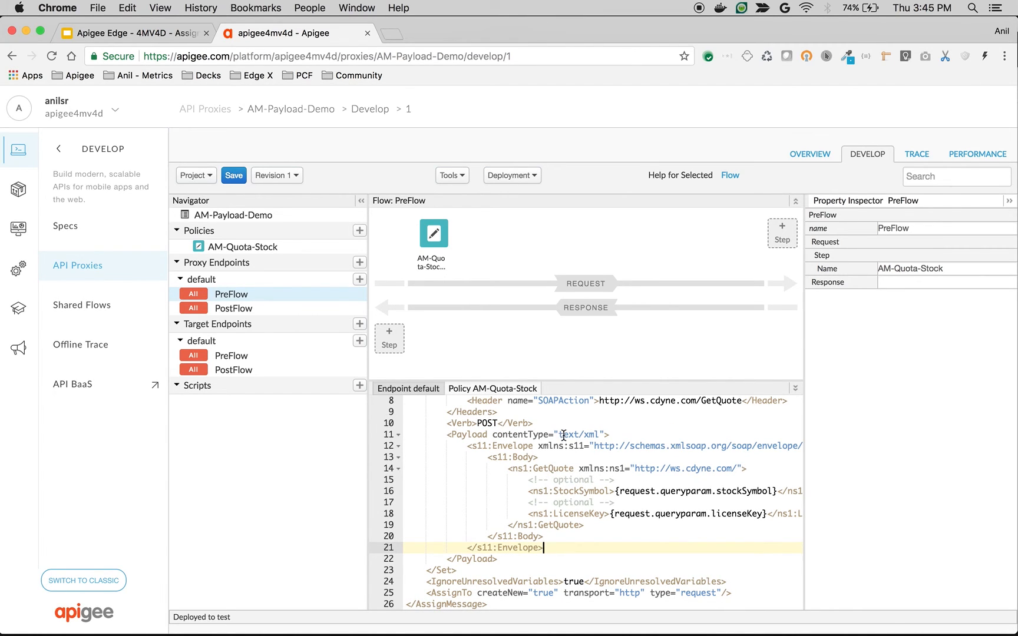
{"action": "left_click", "coordinate": [916, 154]}
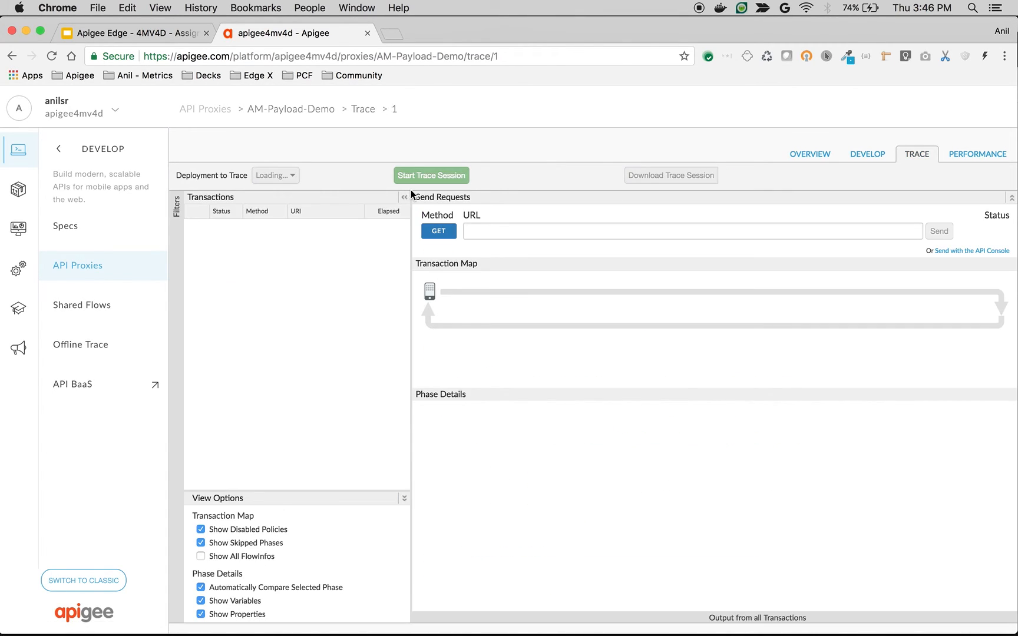
Start a revision 1 trace session and inspect the AM-Quota-Stock policy step.
{"action": "left_click", "coordinate": [430, 175]}
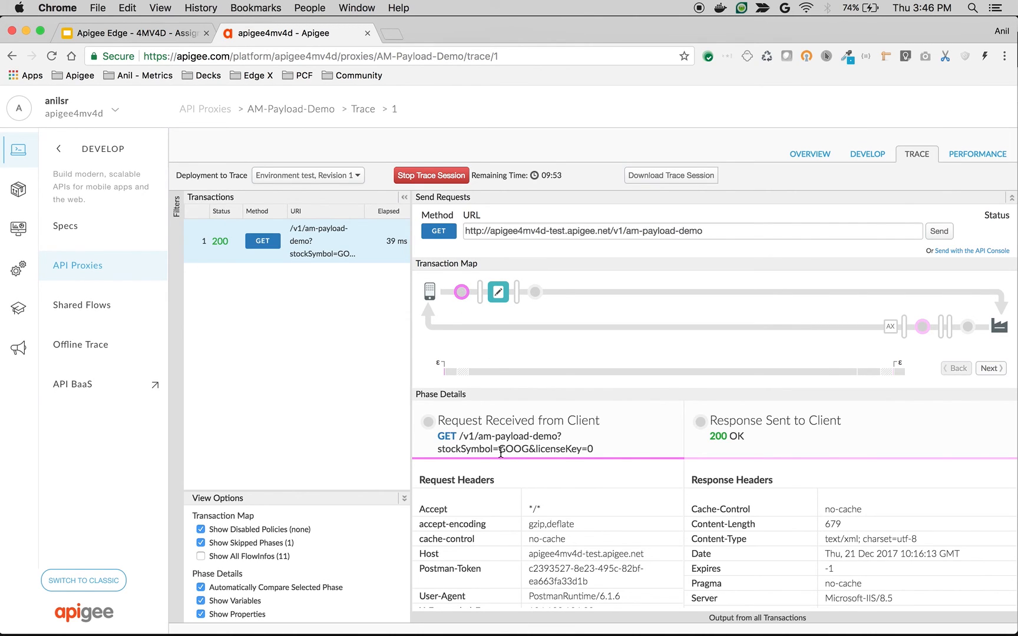
{"action": "mouse_move", "coordinate": [498, 291]}
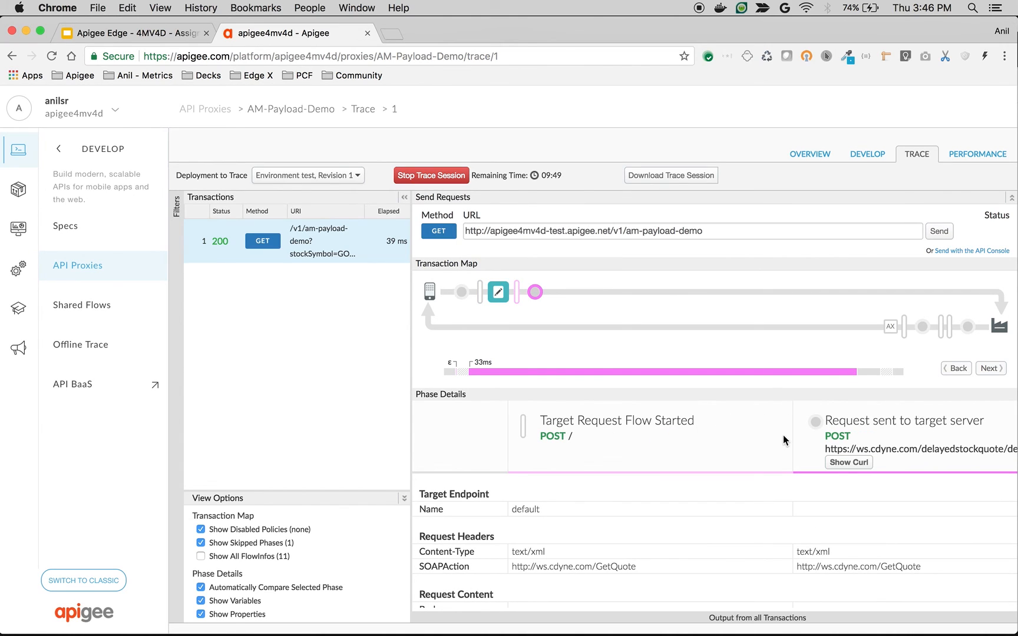
{"action": "left_click", "coordinate": [498, 292]}
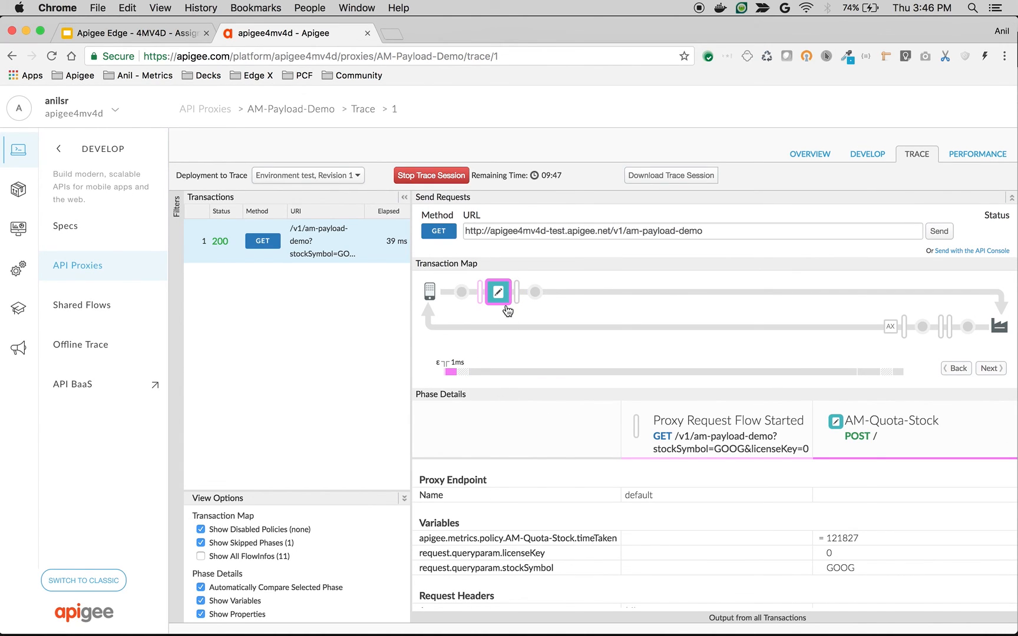